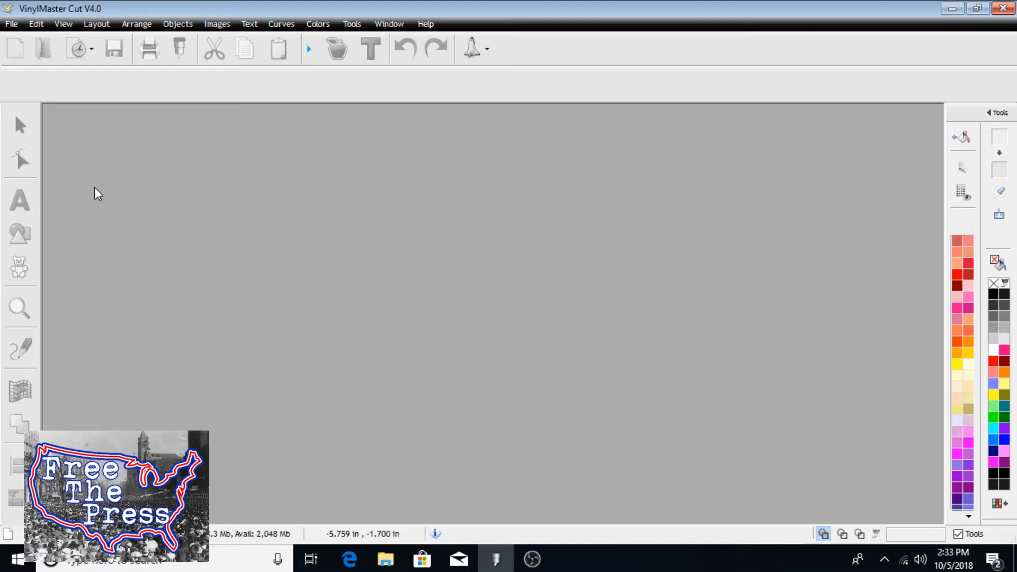
mouse_move(115, 138)
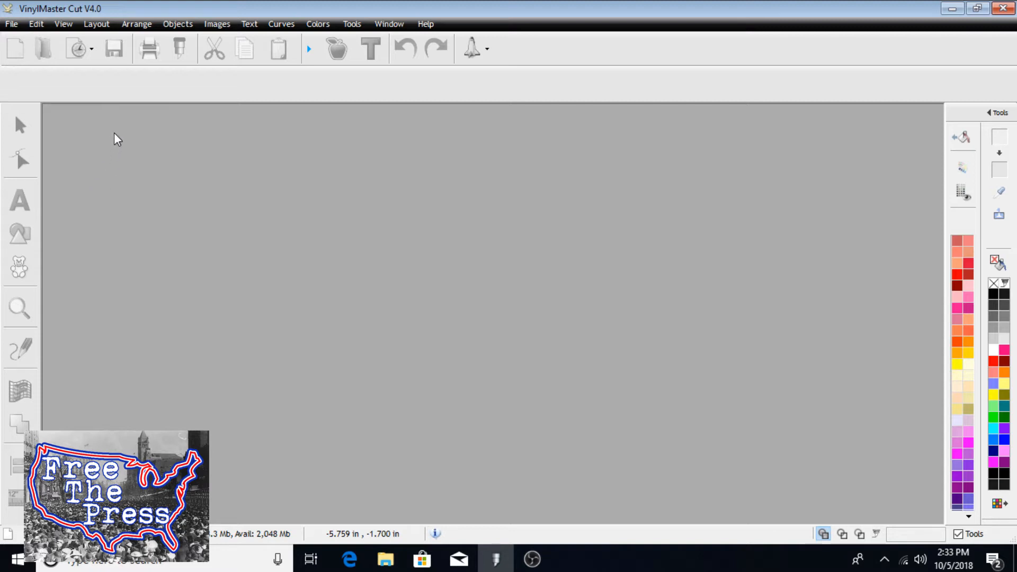
mouse_move(15, 48)
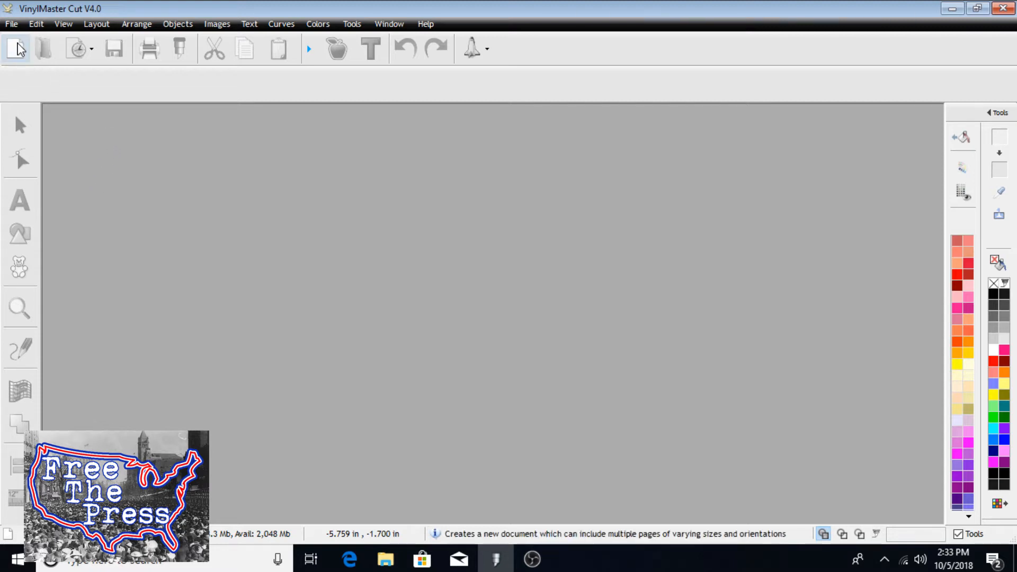
mouse_move(17, 48)
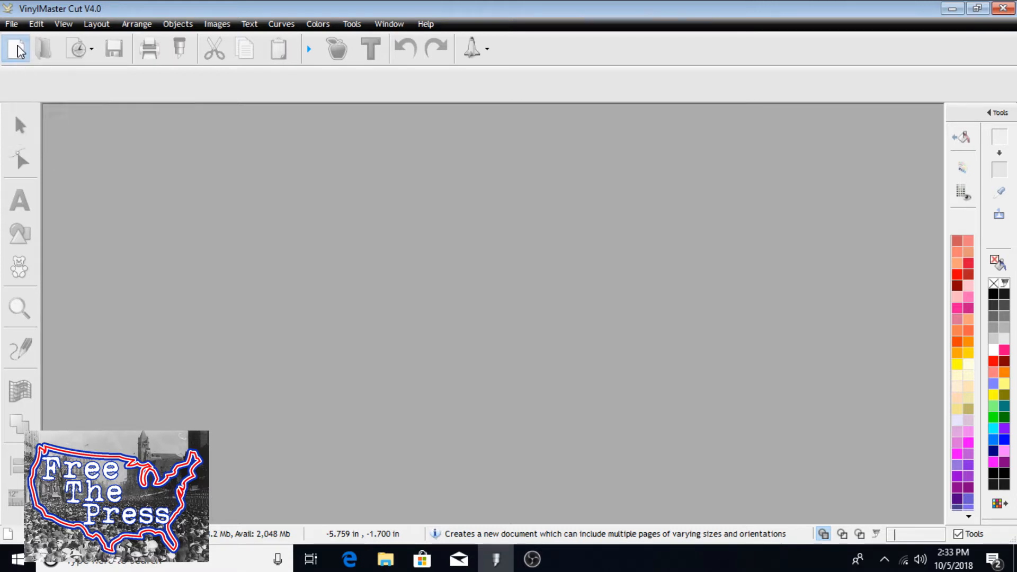
Create a new document and set the page width to 15 in, keeping height at 11 in
click(15, 49)
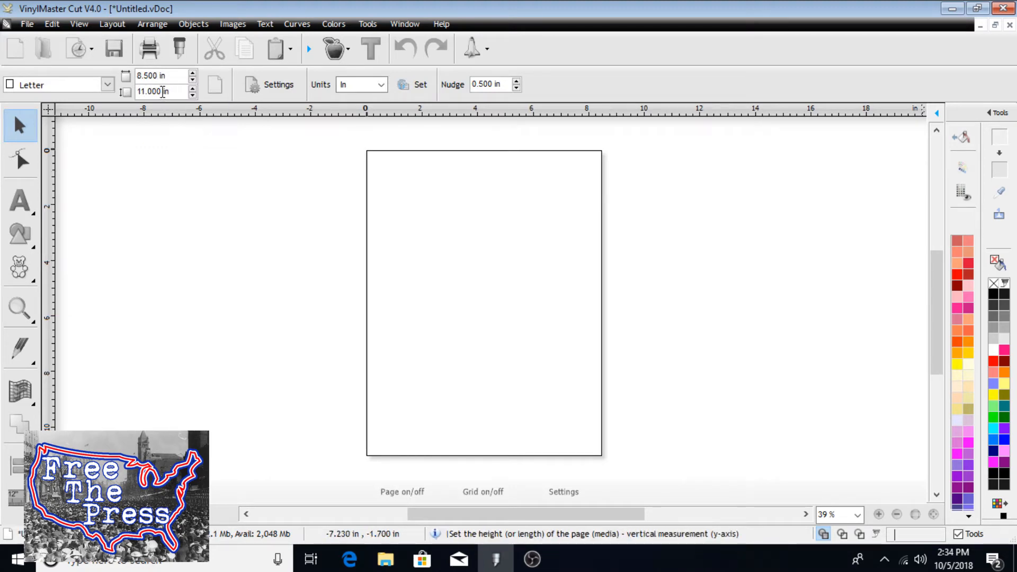
mouse_move(161, 92)
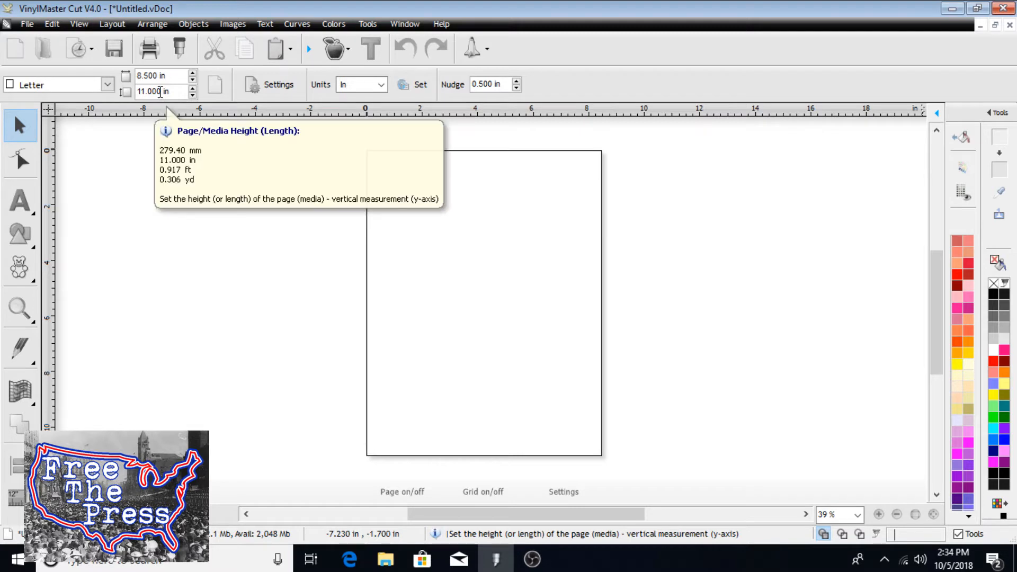
mouse_move(282, 243)
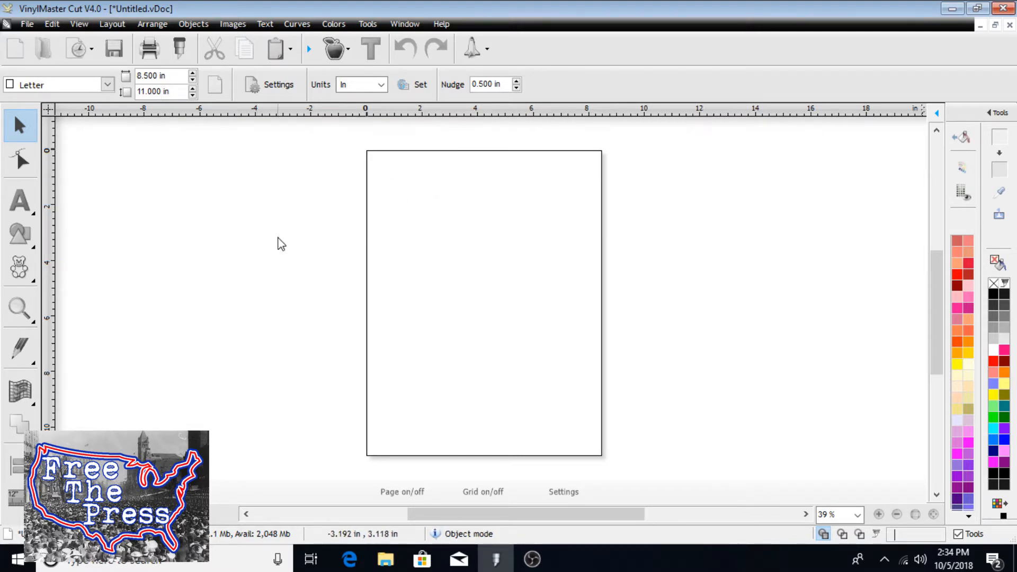
mouse_move(657, 330)
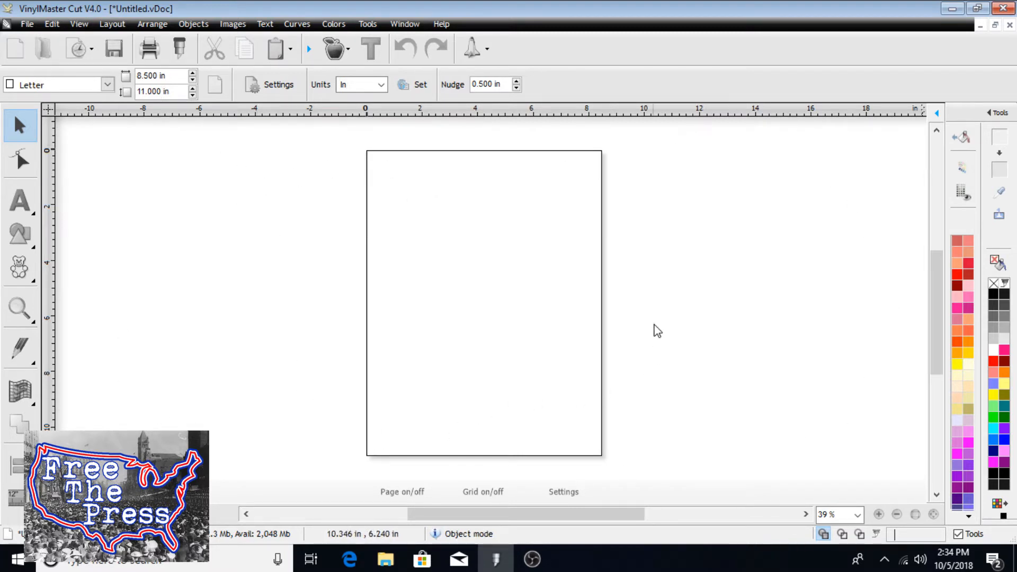
mouse_move(381, 195)
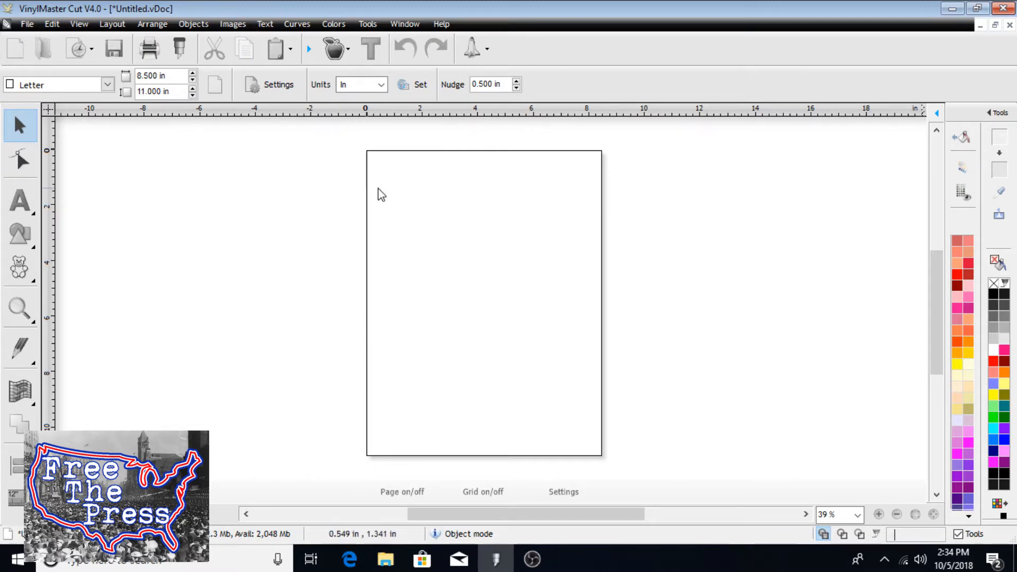
mouse_move(293, 326)
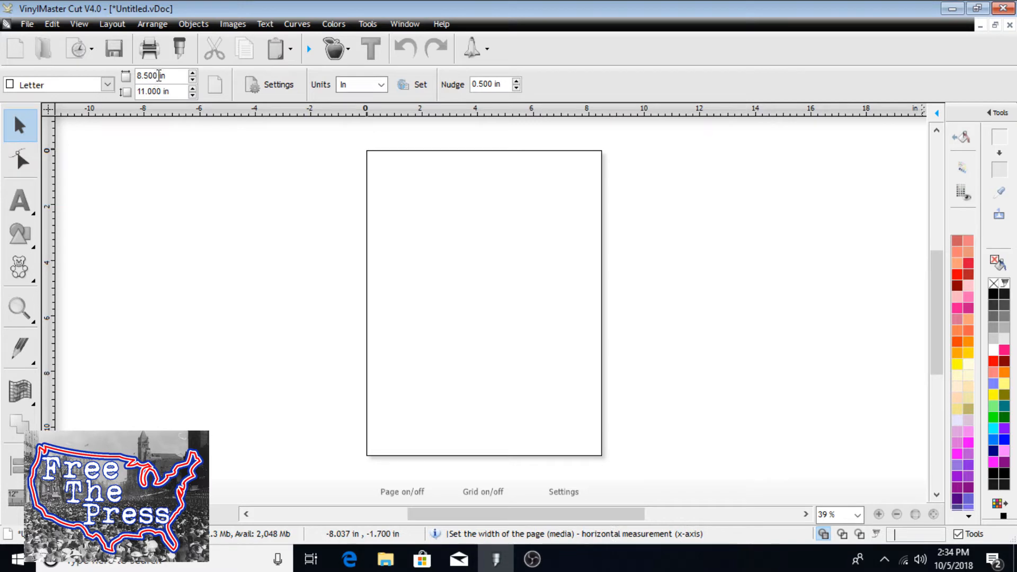
triple_click(156, 75)
text(15.000)
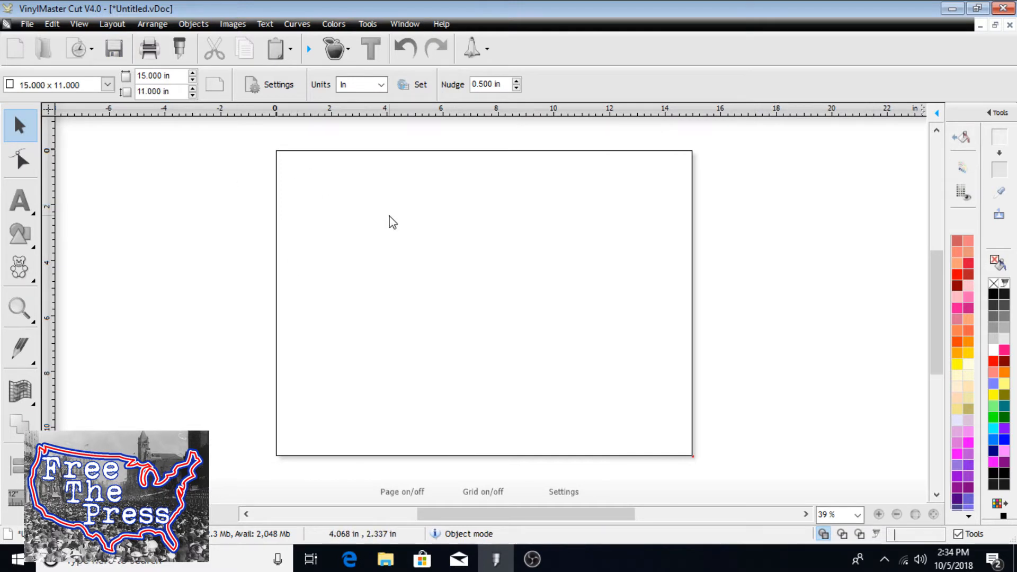
mouse_move(445, 202)
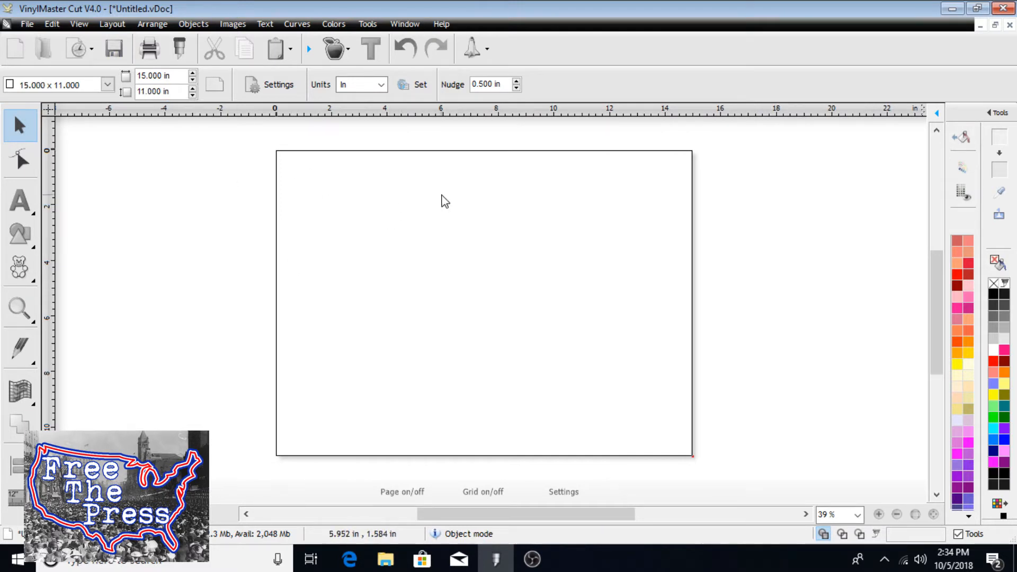
mouse_move(423, 199)
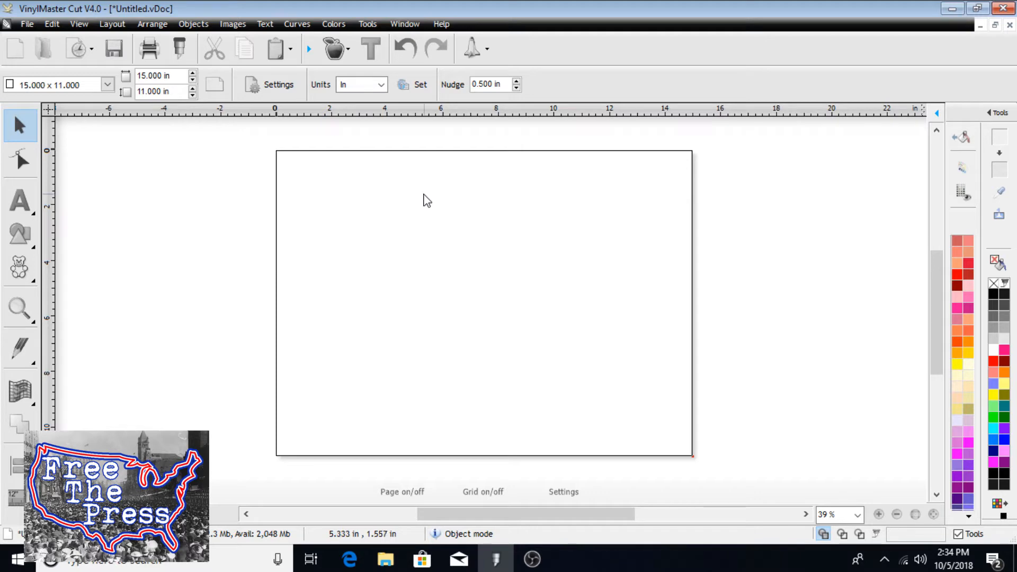
mouse_move(43, 214)
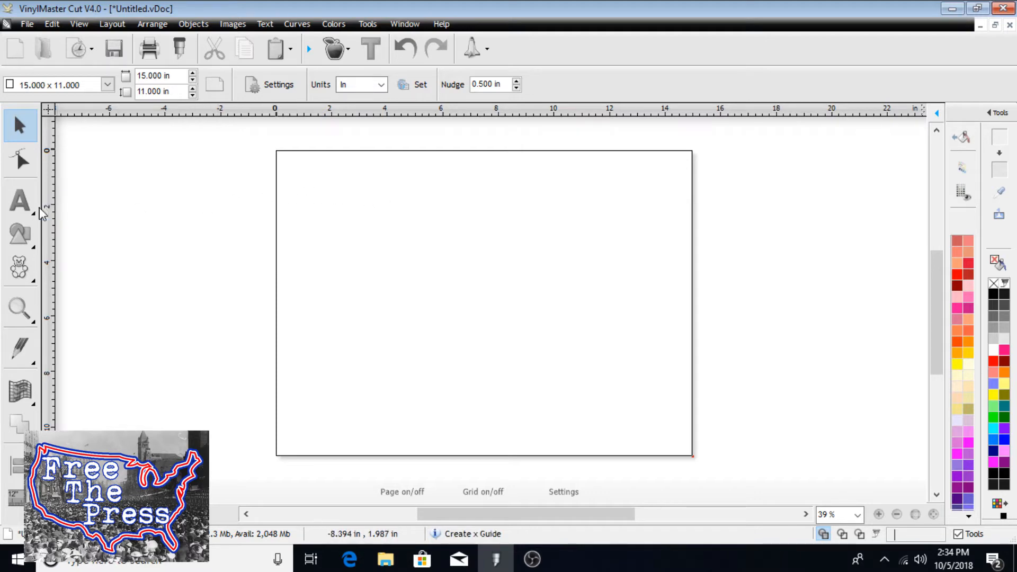
Choose the Text tool with the Akbar font and type 'THIS IS A VIDEO' on the page
click(19, 200)
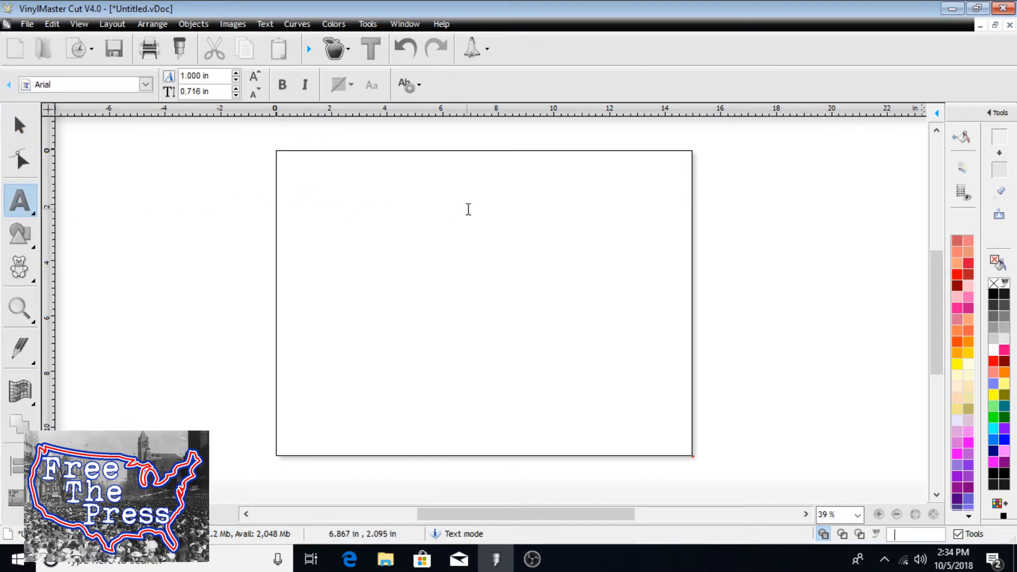
click(555, 197)
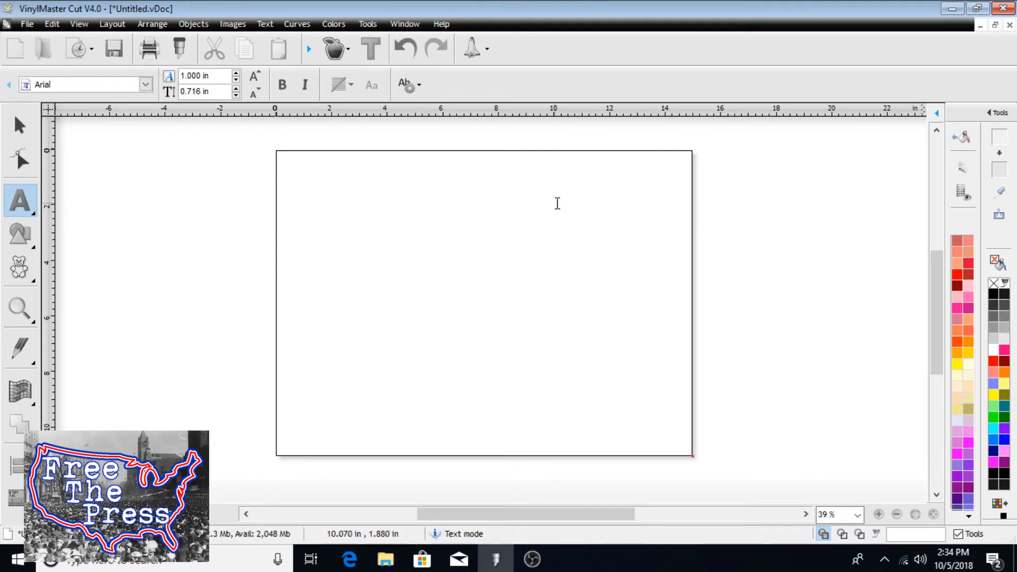
click(555, 195)
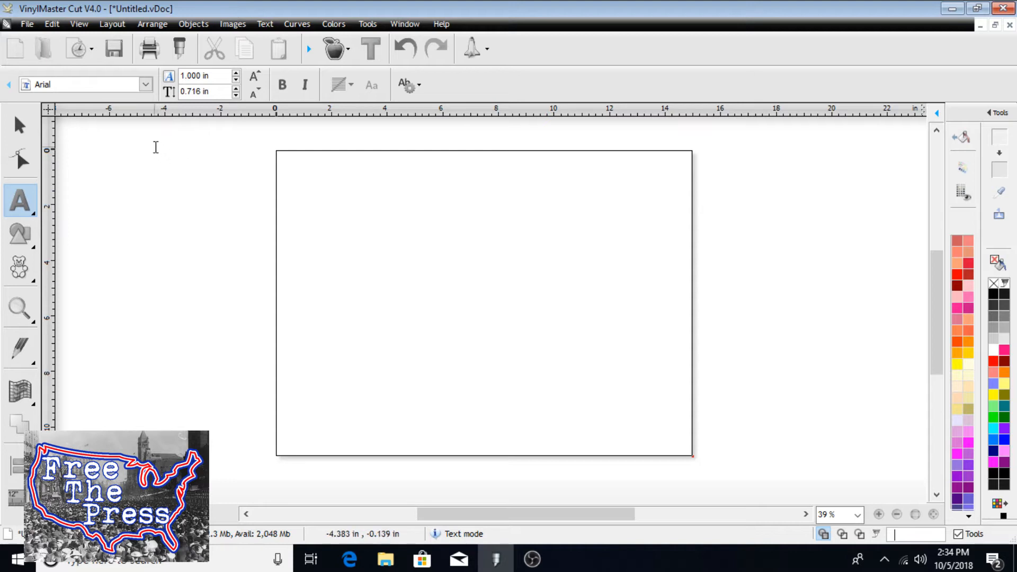
click(555, 194)
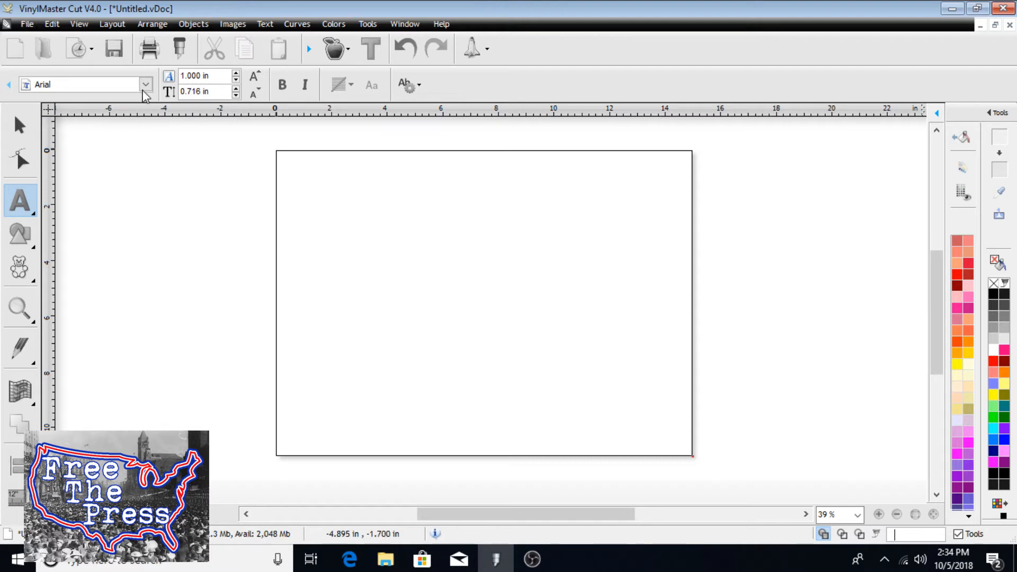
mouse_move(144, 84)
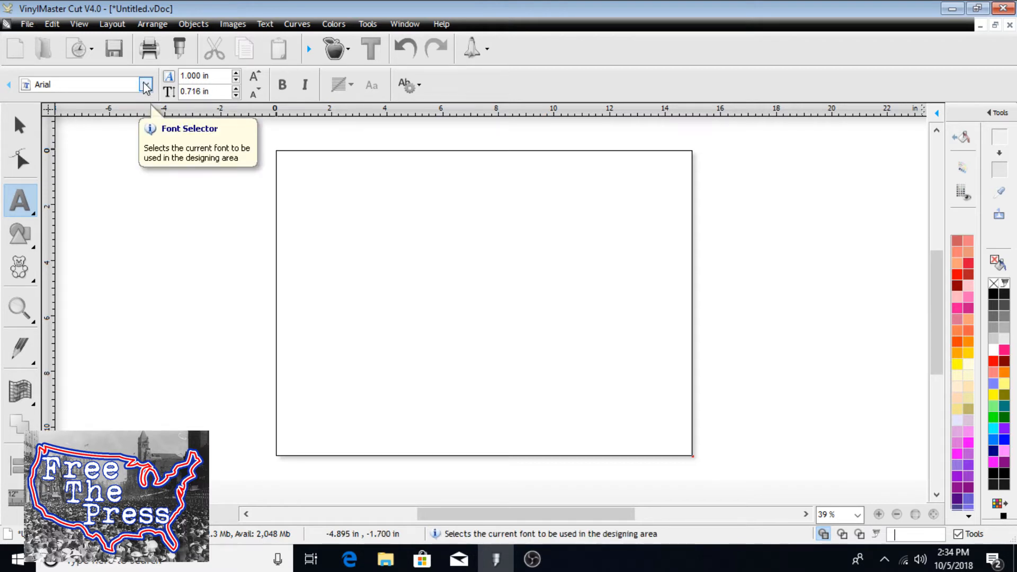
click(555, 196)
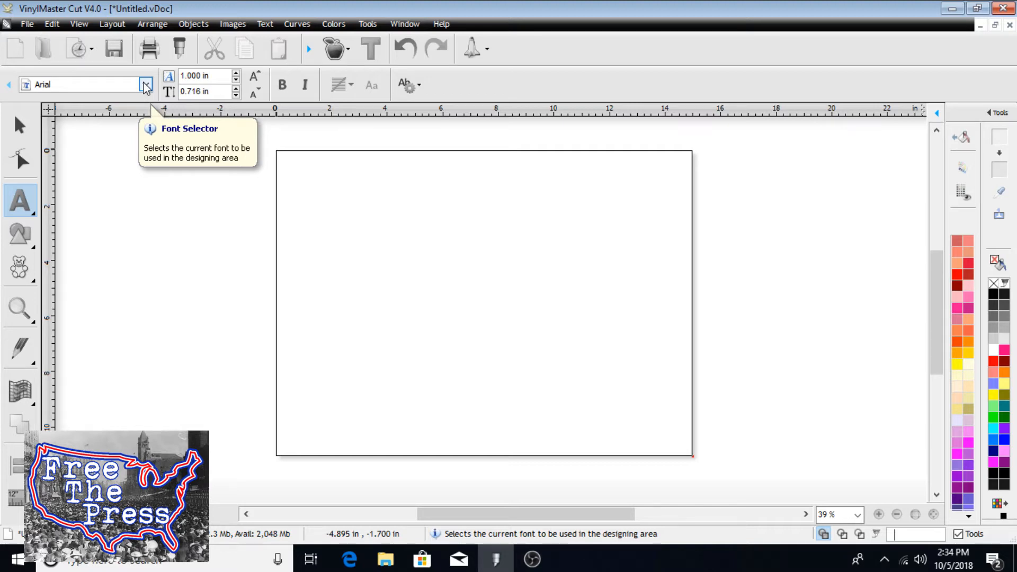
click(145, 84)
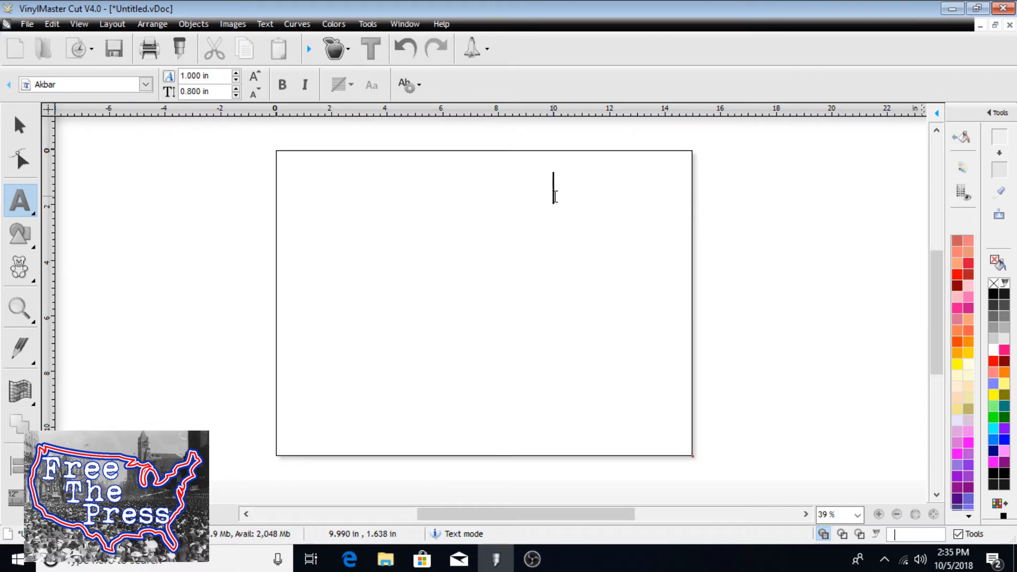
text(THIS IS)
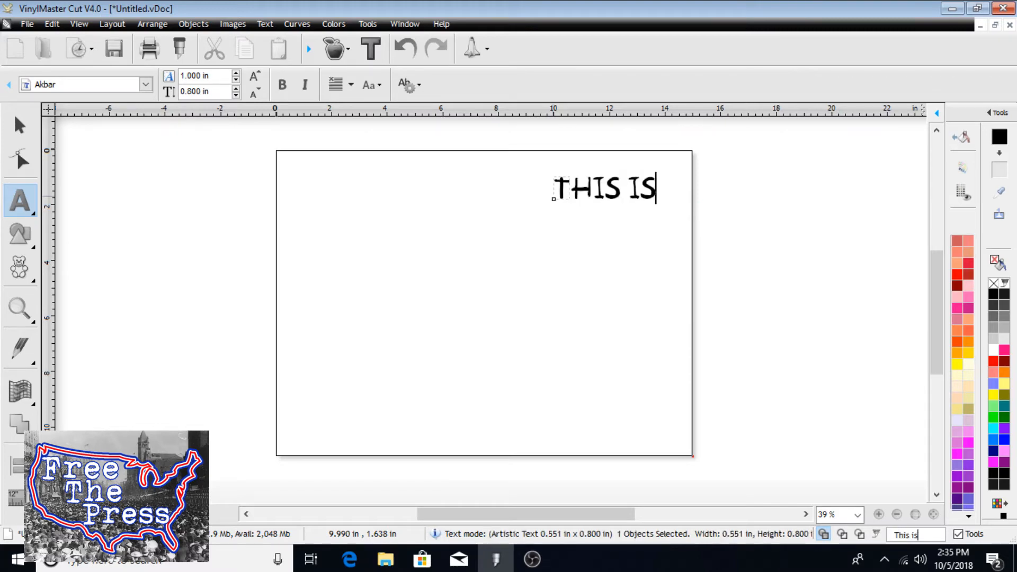
text(A VIDEO)
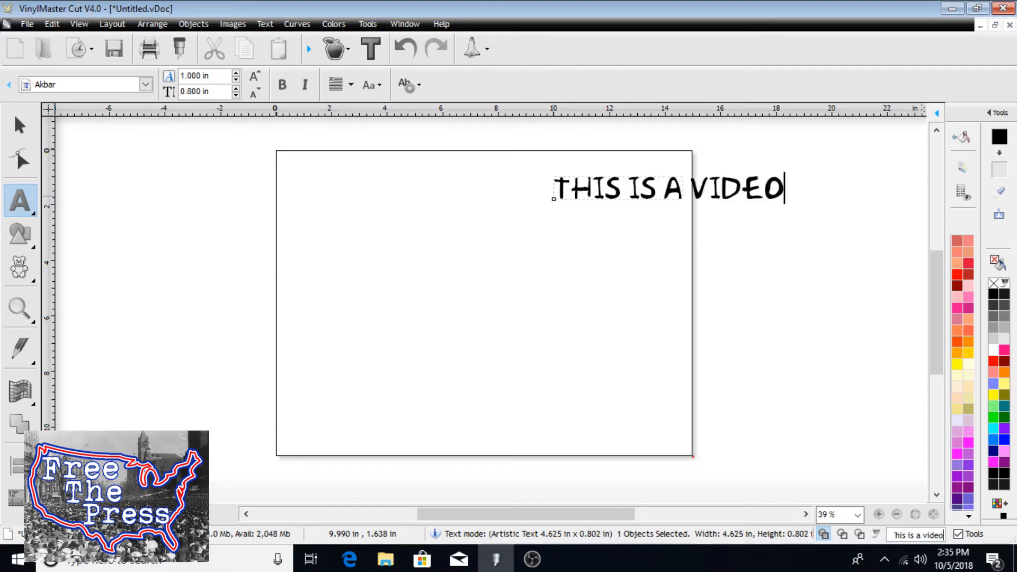
Stretch the text, then set its size to 10 in wide by 2 in tall and deselect it
click(19, 124)
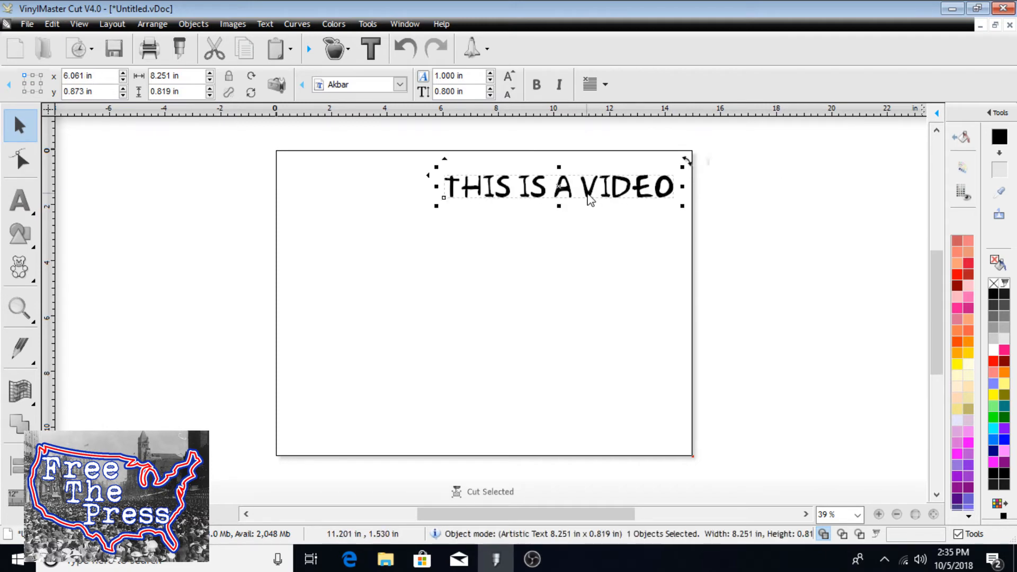
mouse_move(254, 207)
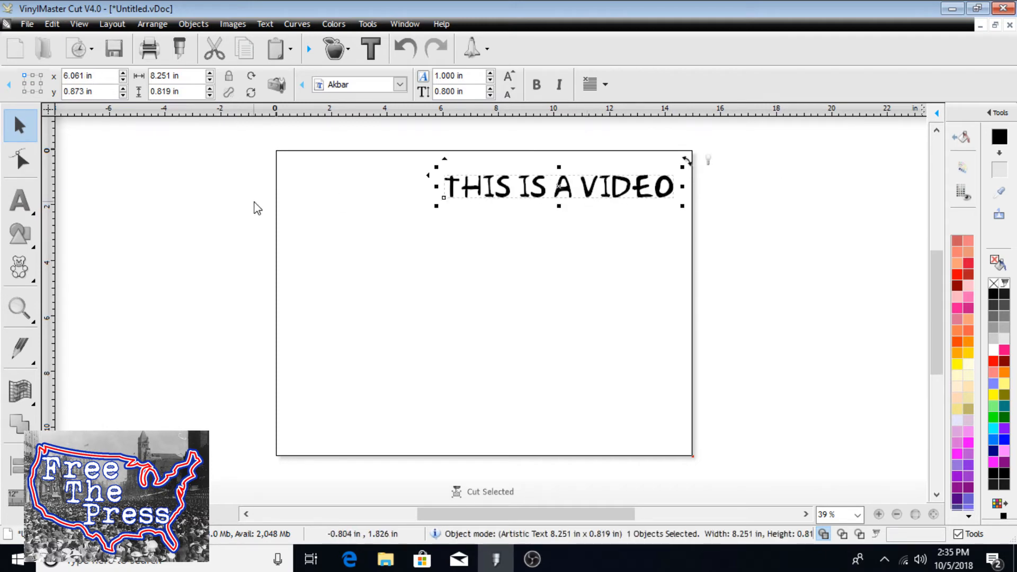
mouse_move(260, 216)
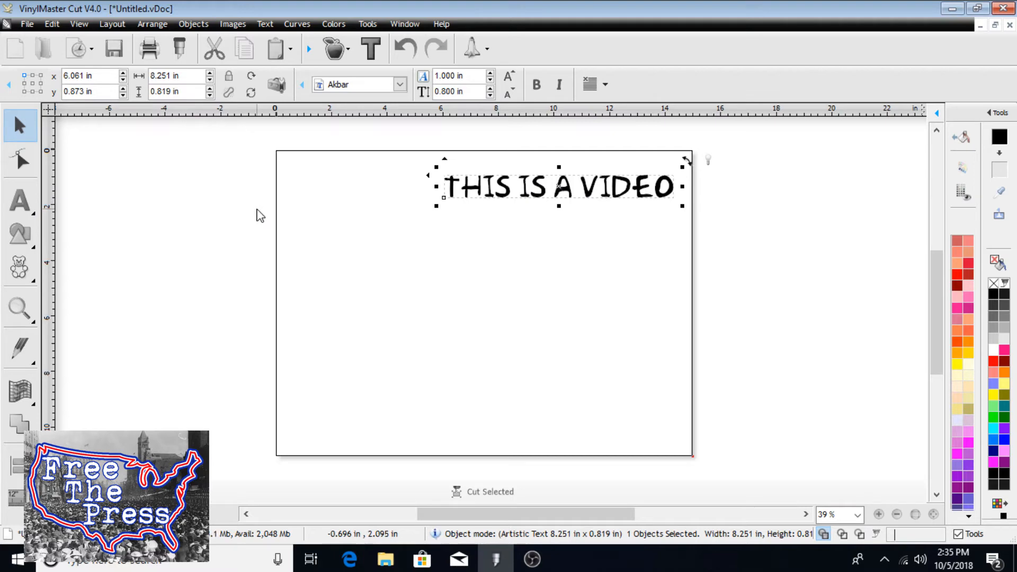
mouse_move(246, 198)
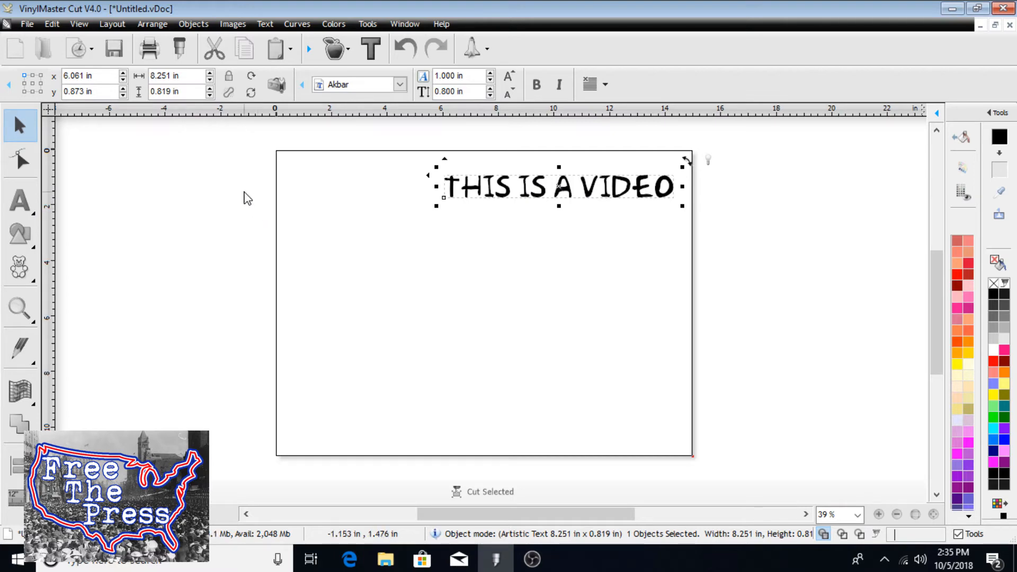
mouse_move(430, 193)
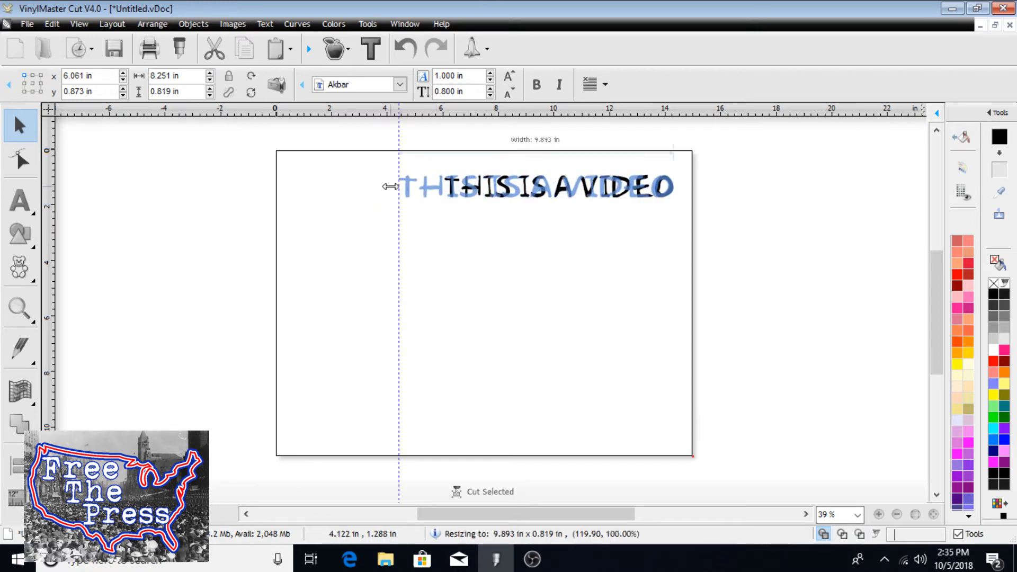
drag(389, 187, 386, 188)
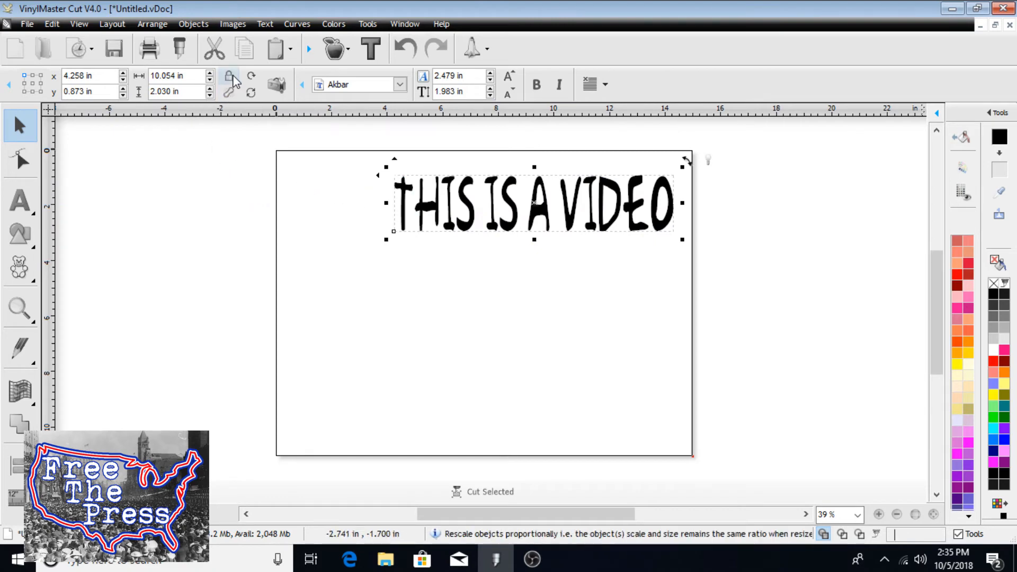
mouse_move(230, 77)
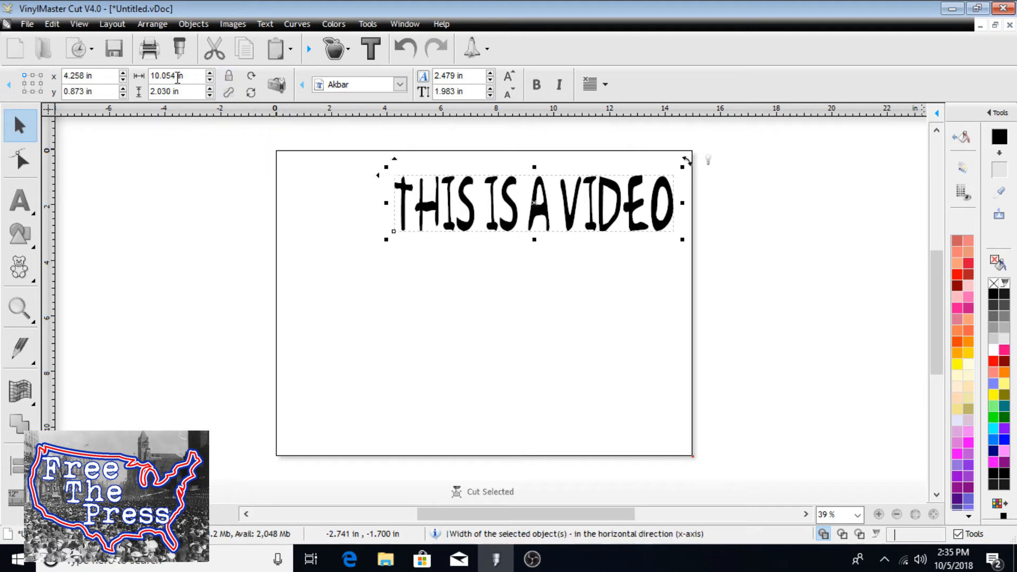
triple_click(170, 76)
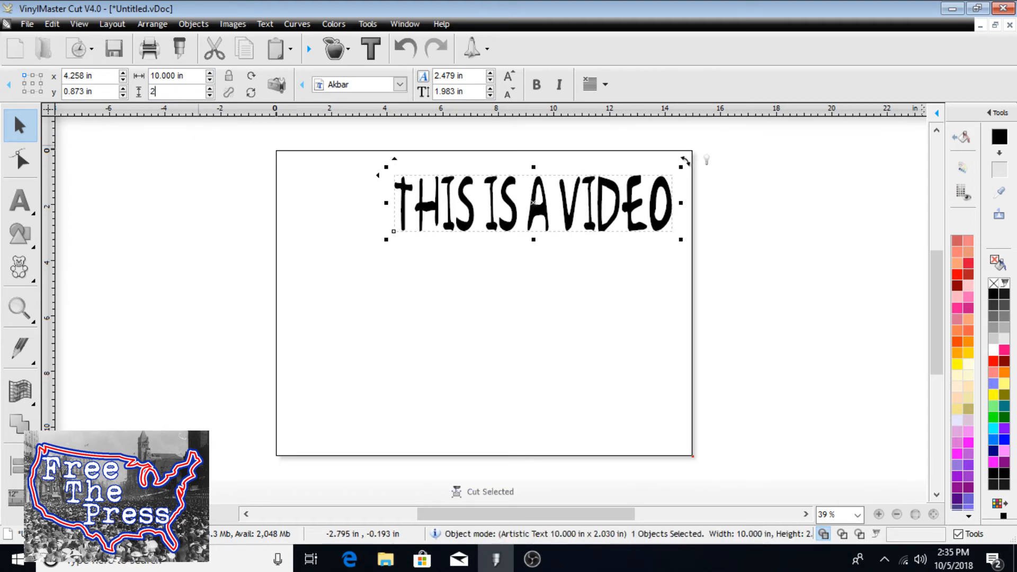
mouse_move(211, 180)
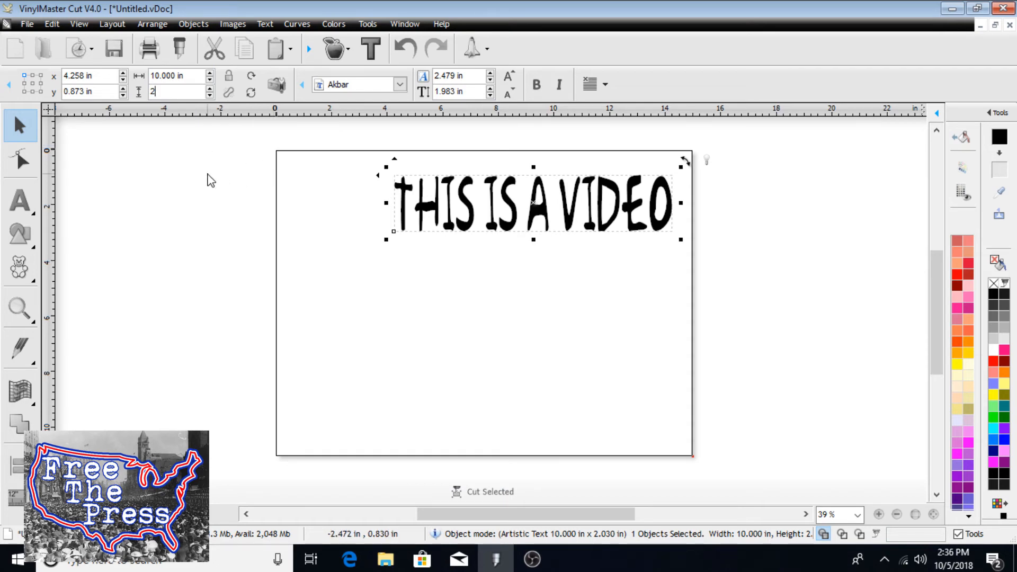
key(Return)
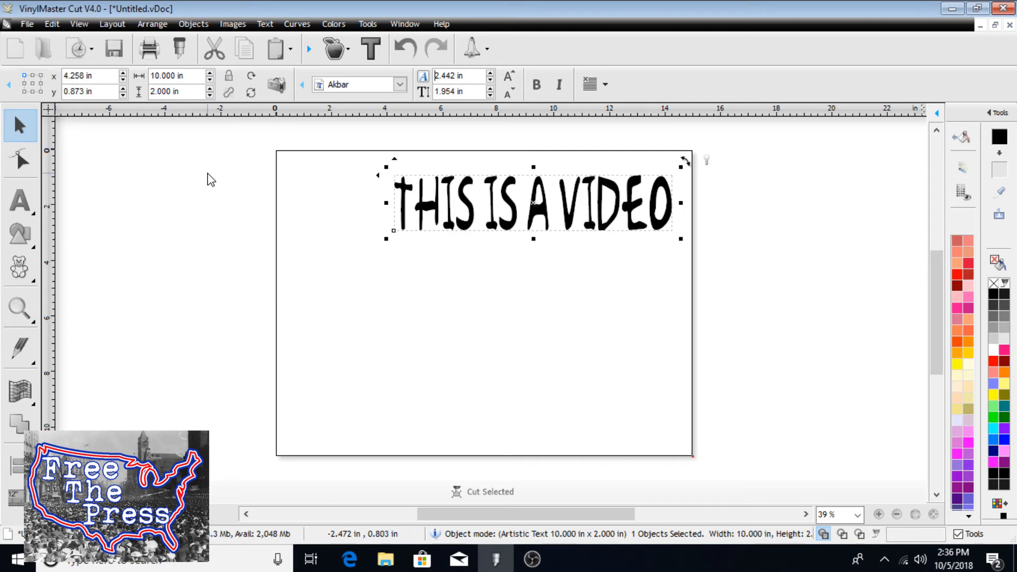
mouse_move(219, 179)
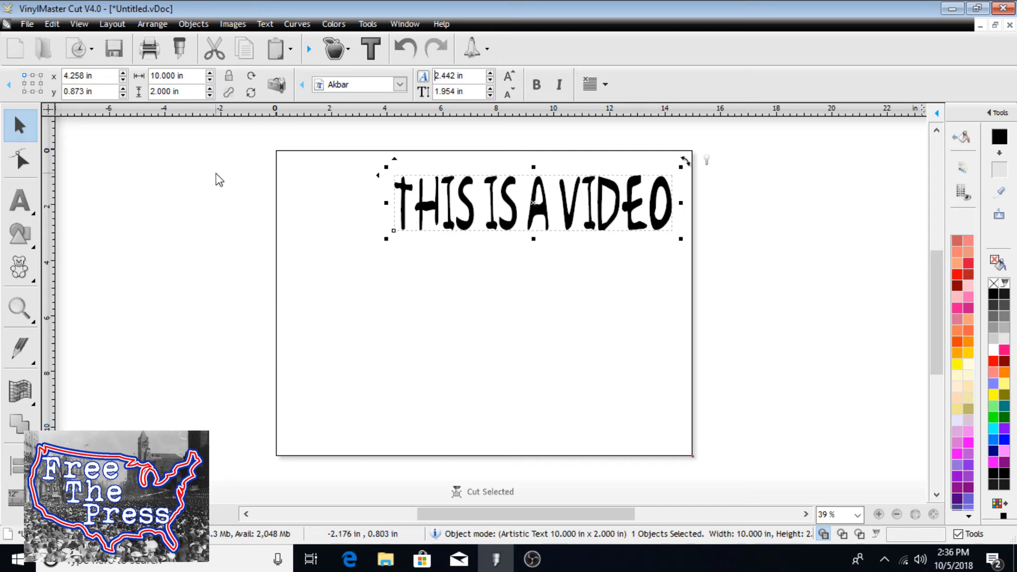
click(246, 190)
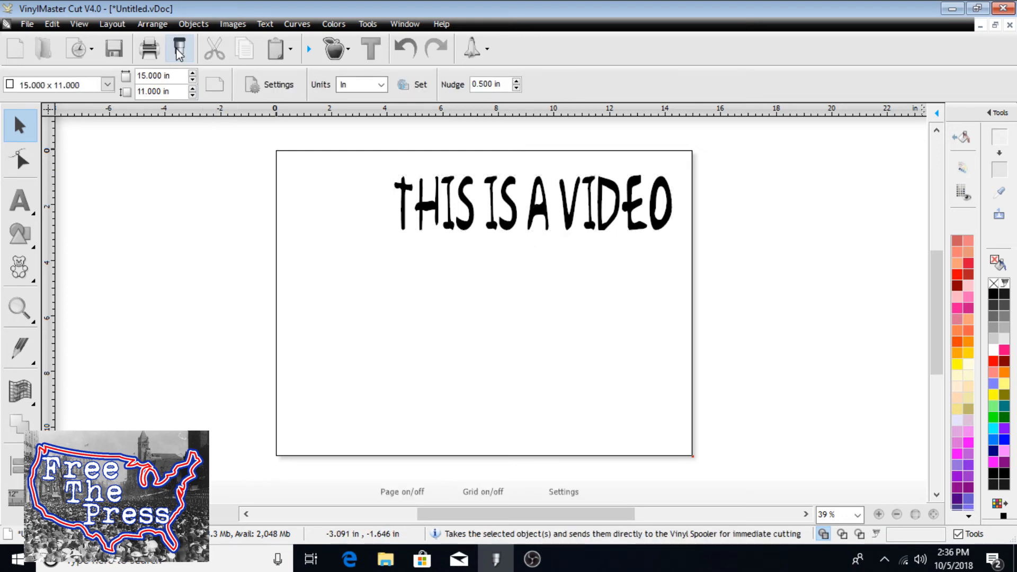
mouse_move(179, 49)
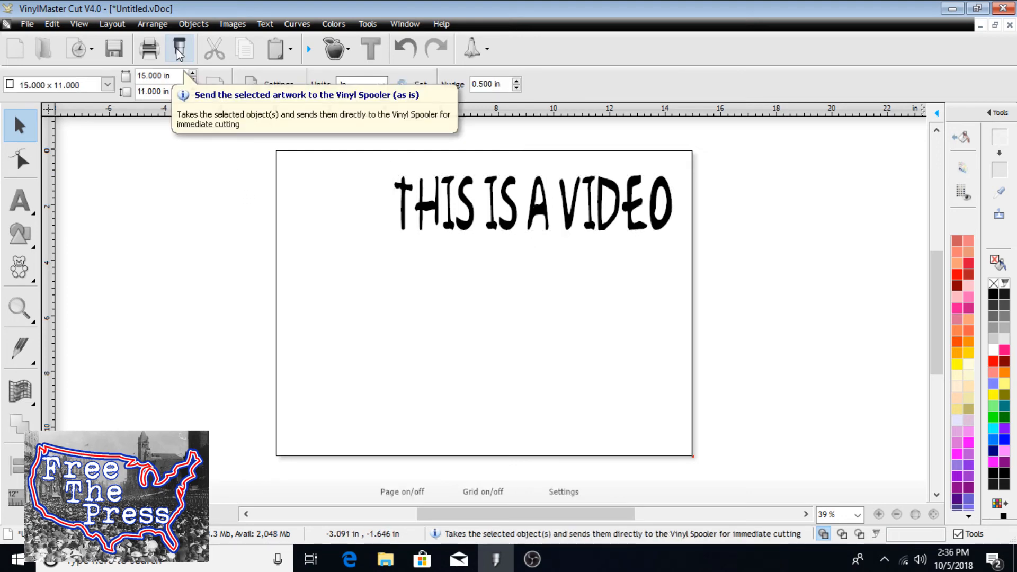
Send the text to the vinyl spooler with Mirror checked in the Send to be Cut dialog
click(179, 48)
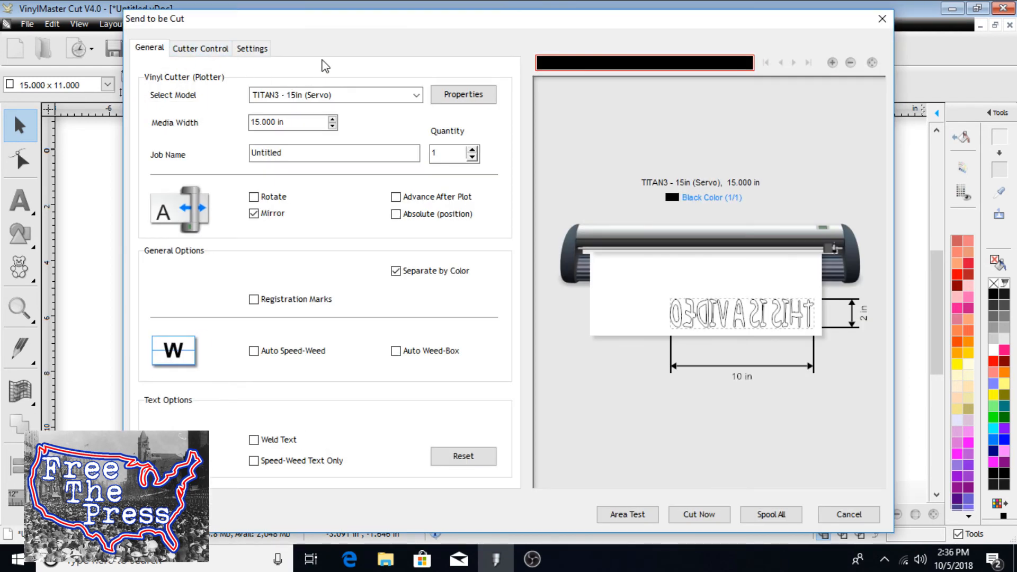
mouse_move(338, 55)
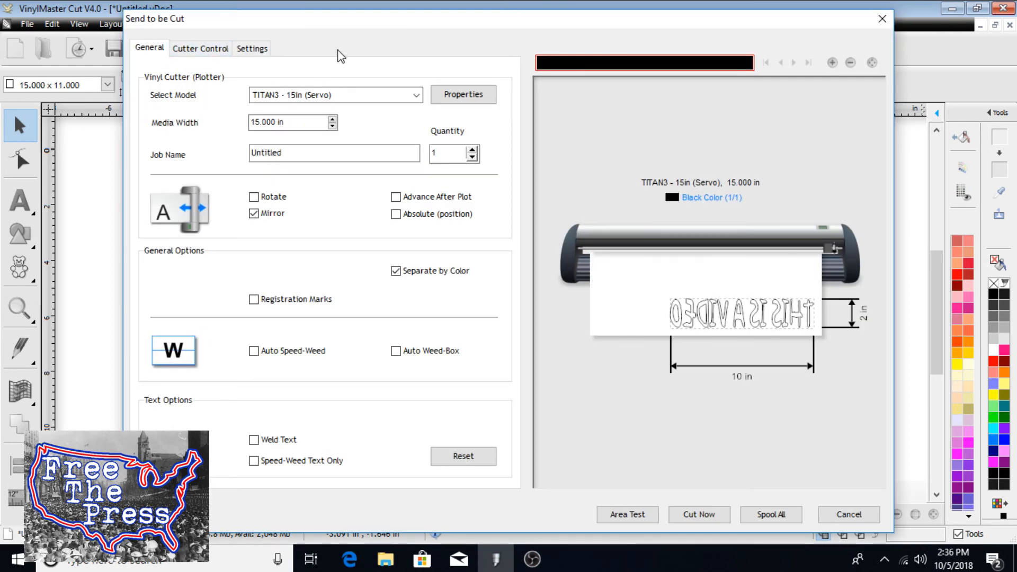
mouse_move(344, 51)
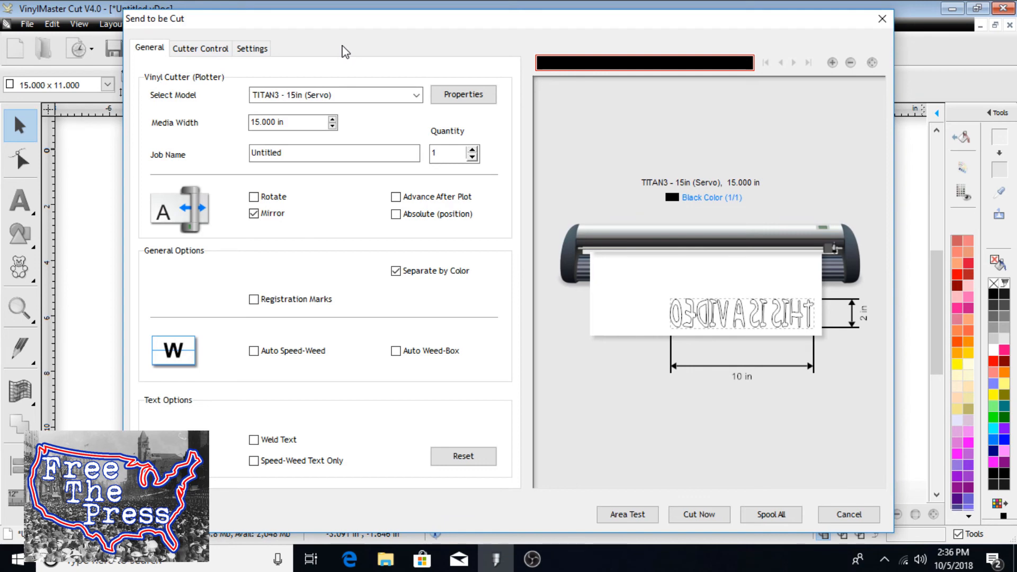
click(253, 213)
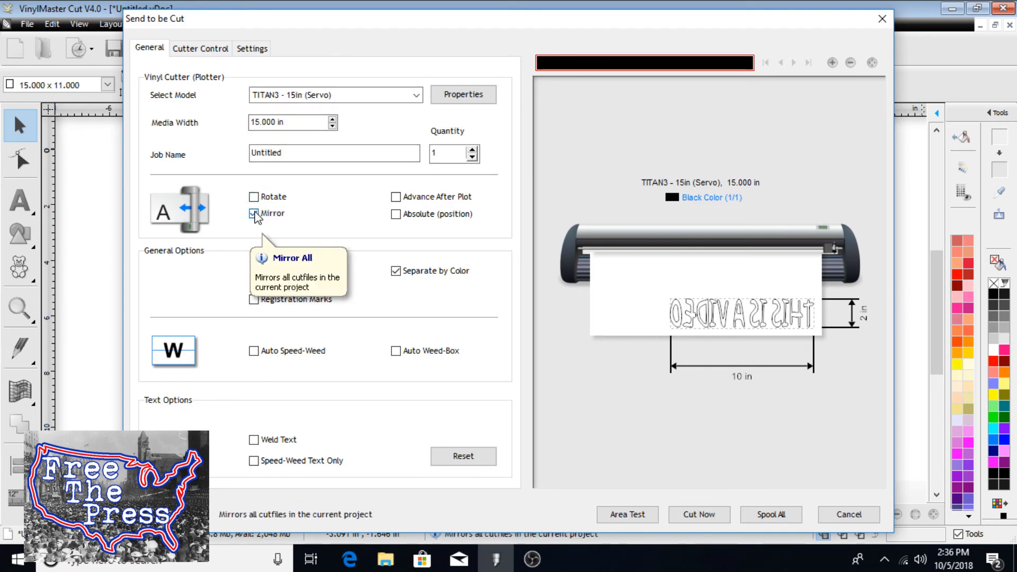
click(254, 214)
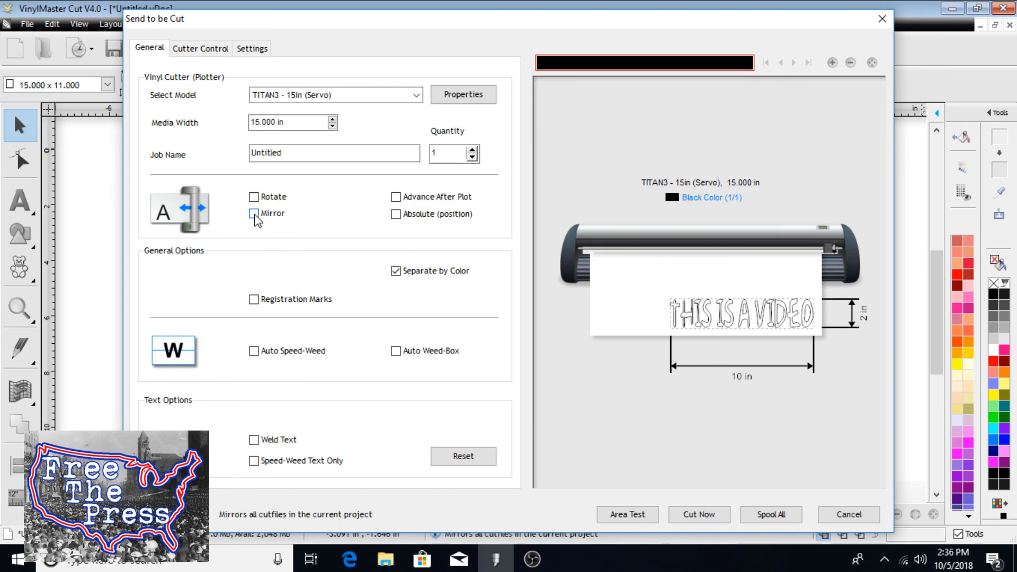
click(254, 213)
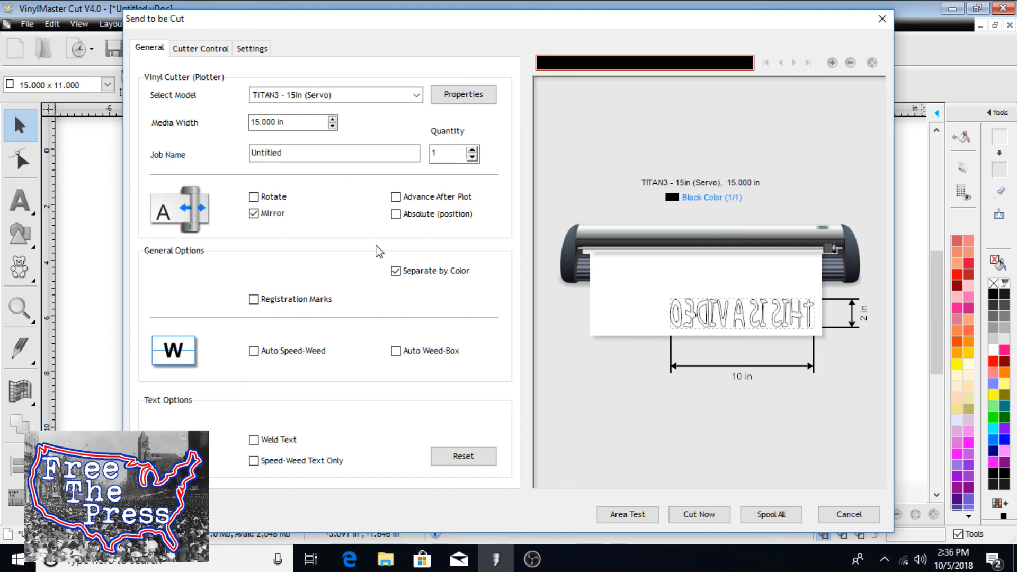
mouse_move(647, 439)
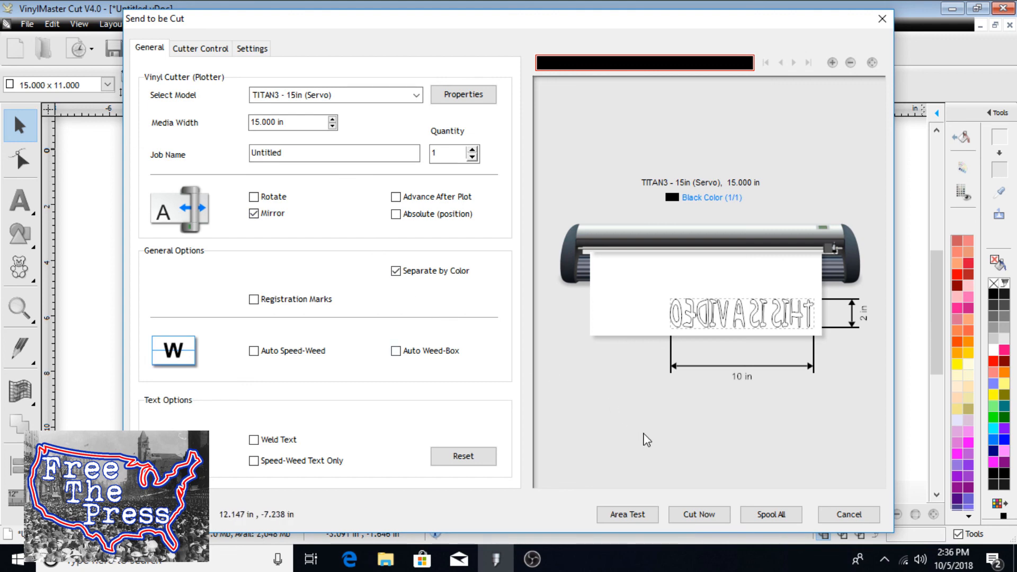
mouse_move(692, 496)
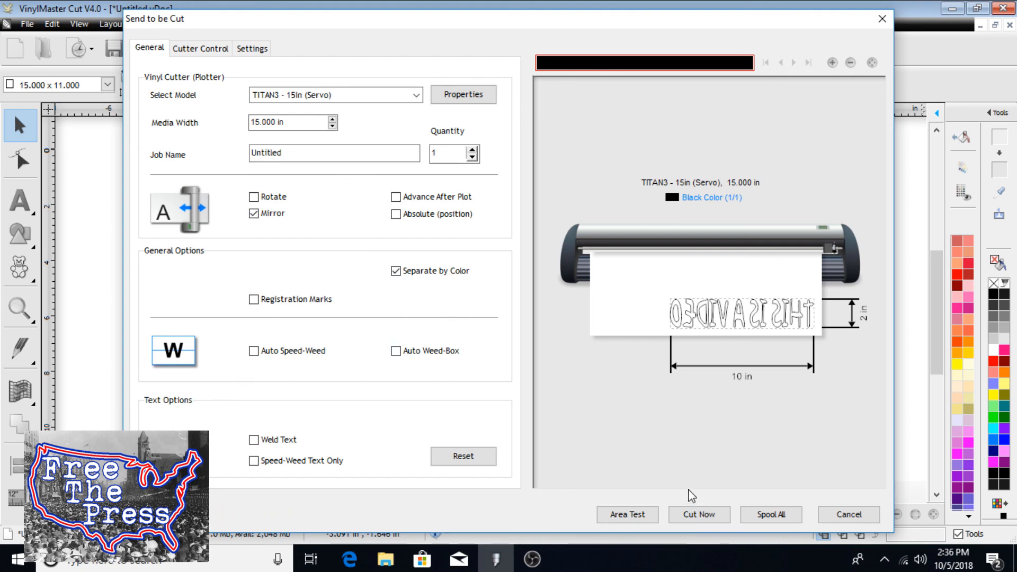
mouse_move(699, 514)
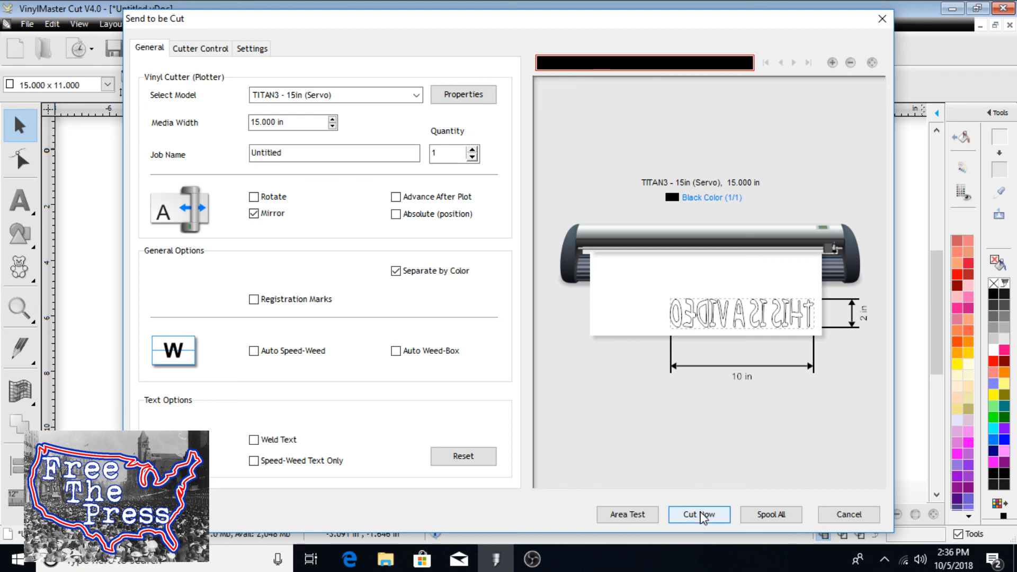